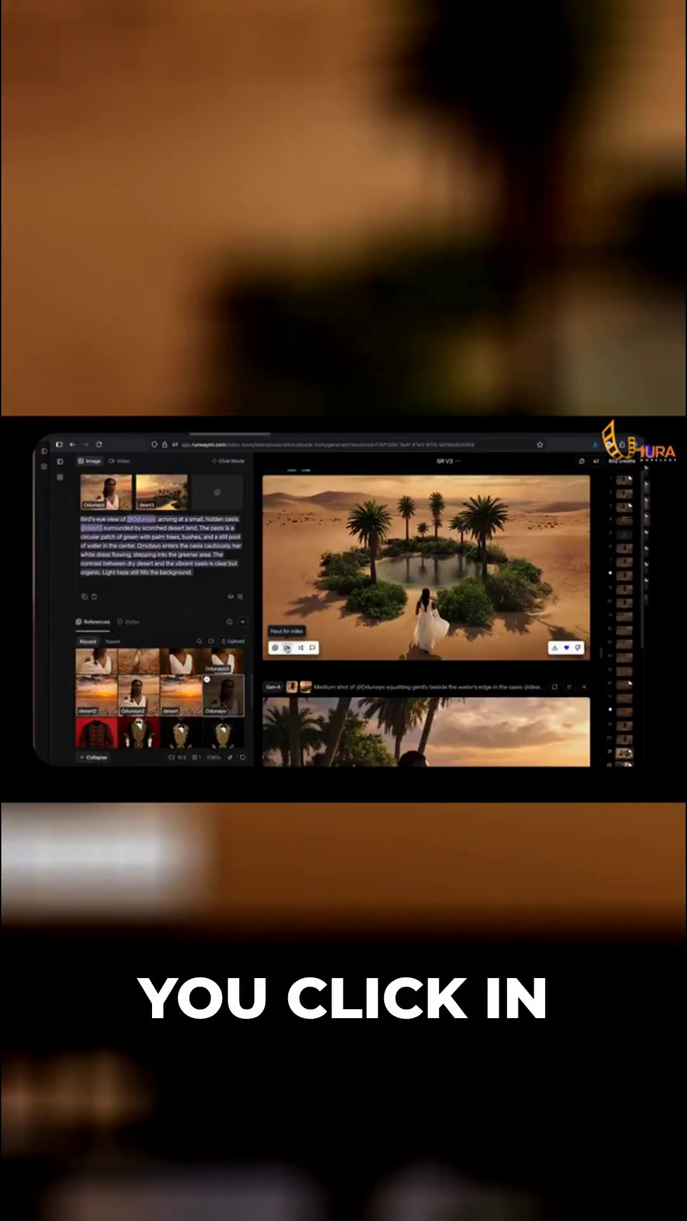
# Step: Use the generated oasis image as the starting frame for a video clip
pyautogui.click(118, 460)
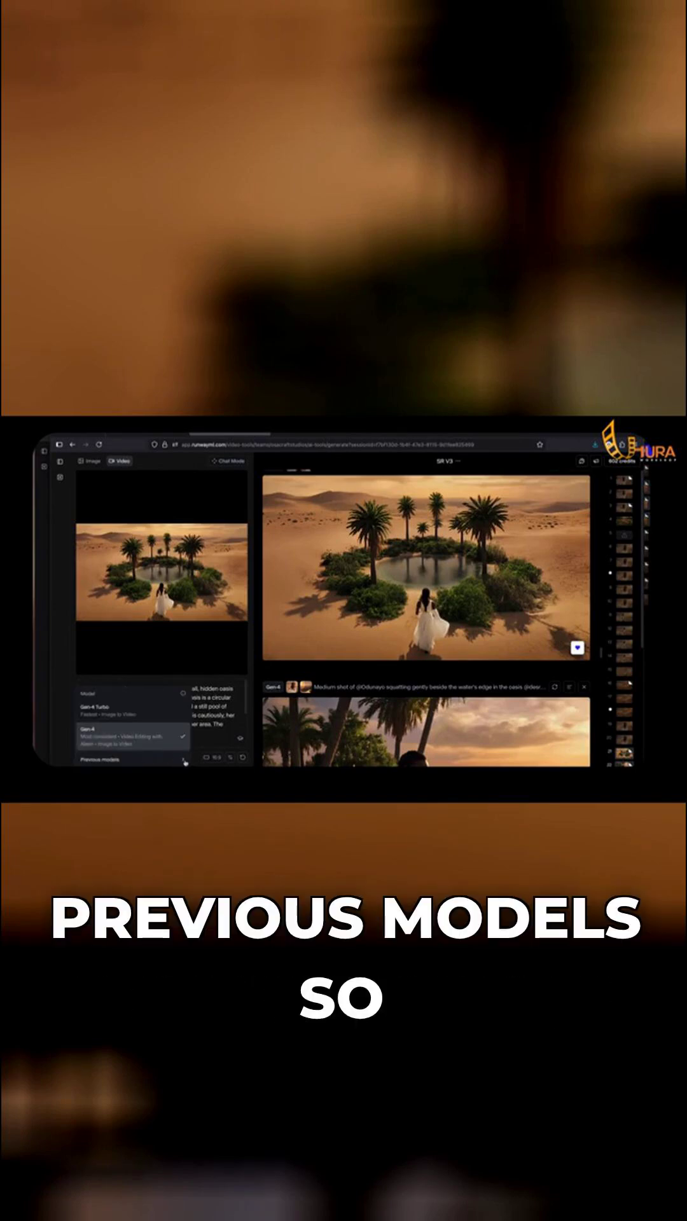
# Step: Choose Gen-4 as the video model for animating the oasis image
pyautogui.click(99, 758)
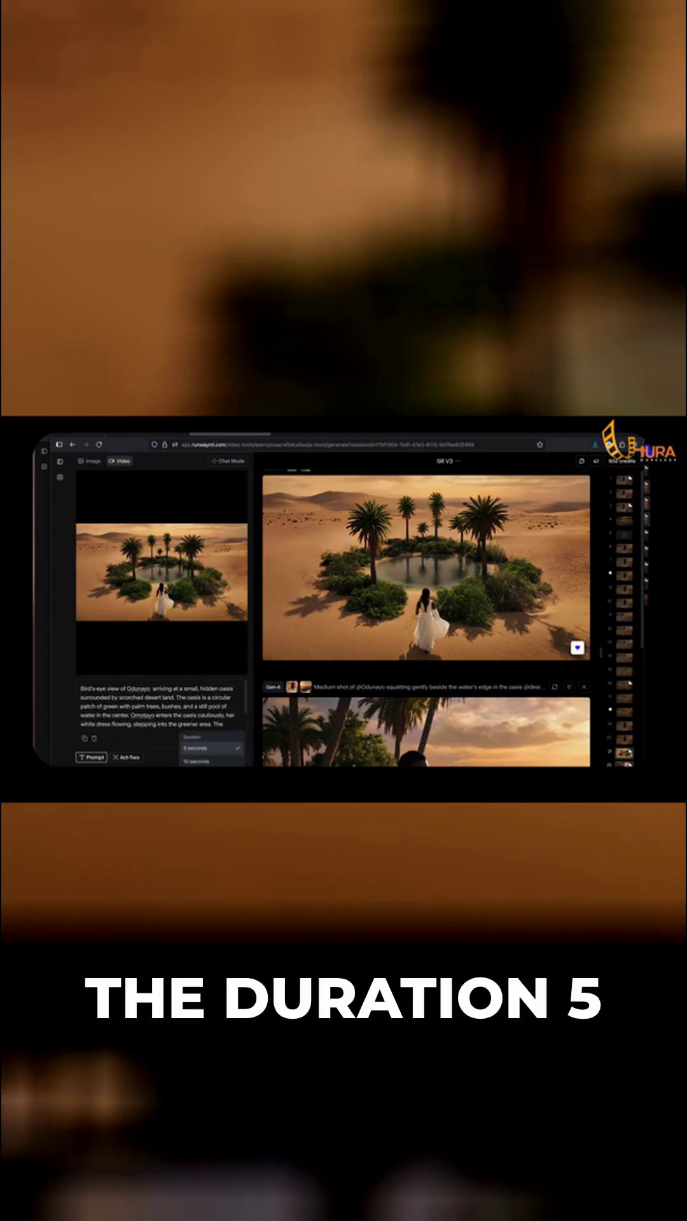
# Step: Show the clip duration choices of 5 and 10 seconds, keeping 5 seconds
pyautogui.click(210, 762)
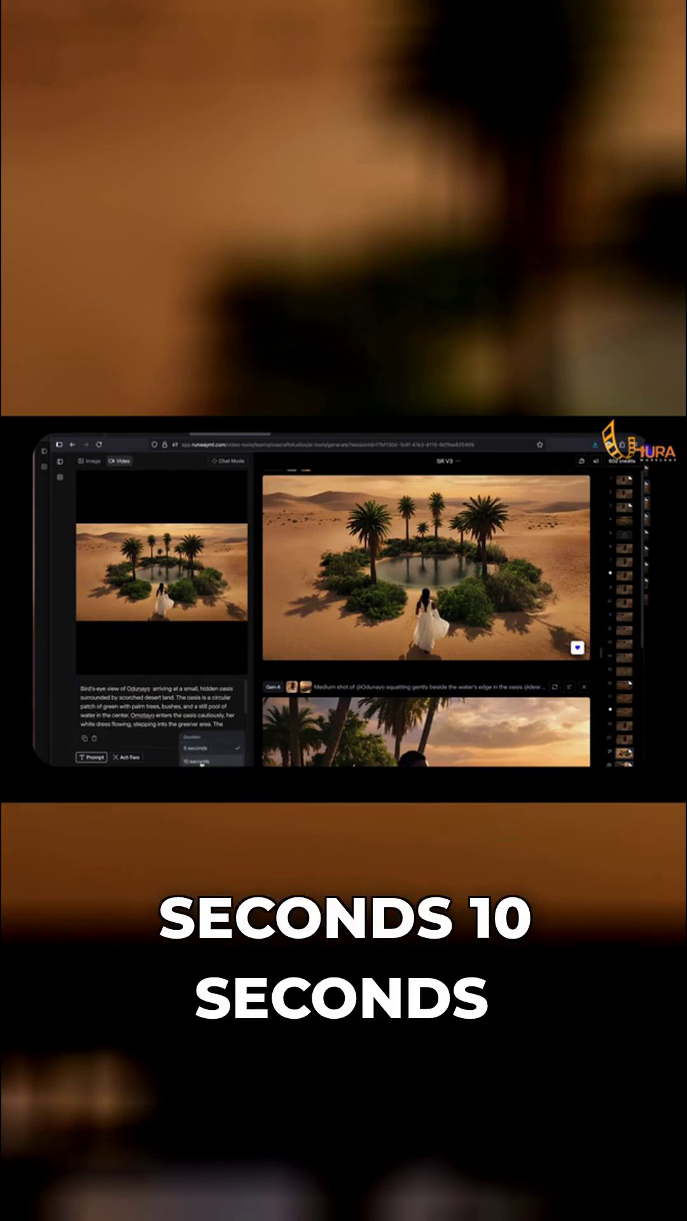